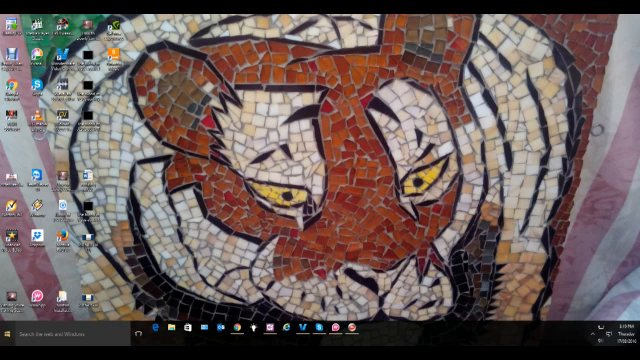
Step: Bring up the Start menu with its app list and tiles
left_click(12, 332)
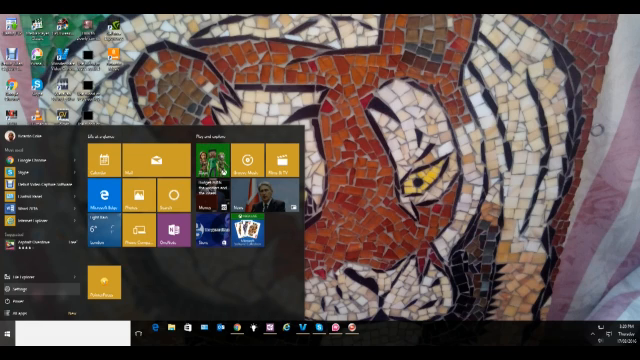
Step: Launch Settings and search it for 'keyboard', narrowing to the matching entries
left_click(12, 284)
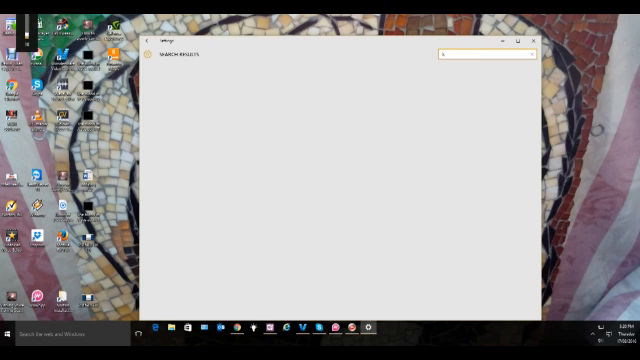
type("keyboard")
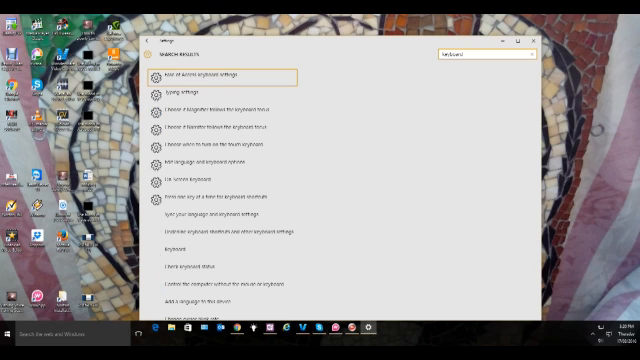
scroll("down", 3)
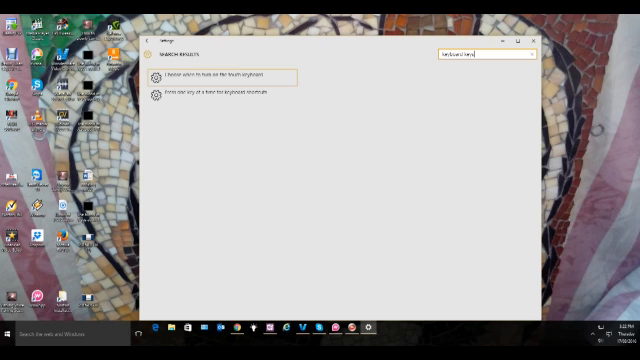
Step: Turn Magnifier on under Ease of Access and switch it to lens view
left_click(220, 78)
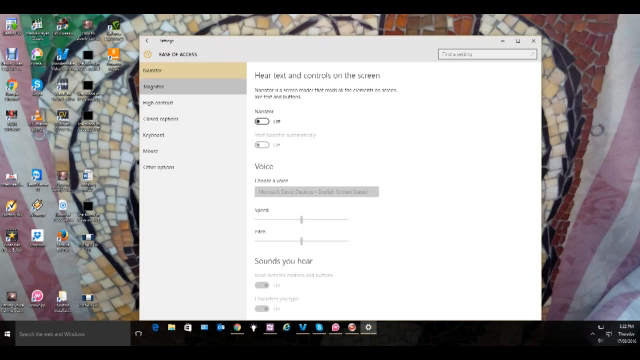
left_click(162, 88)
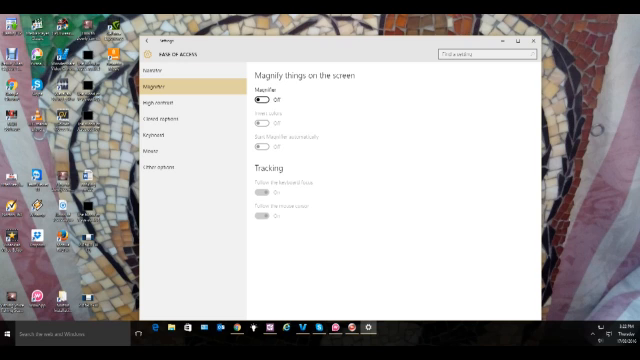
left_click(262, 98)
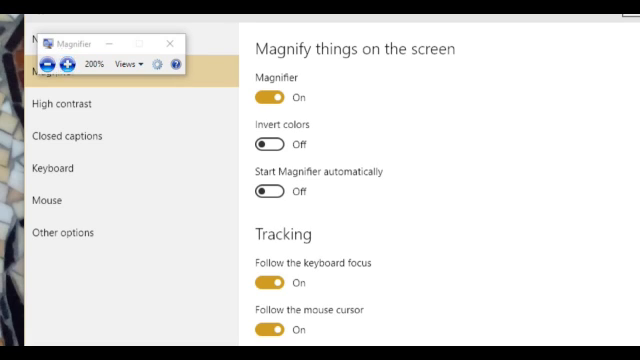
mouse_move(80, 62)
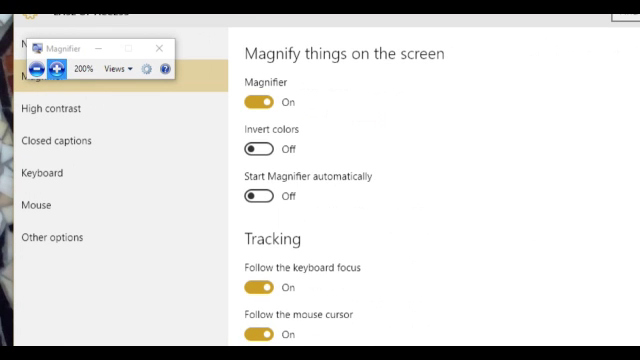
left_click(120, 68)
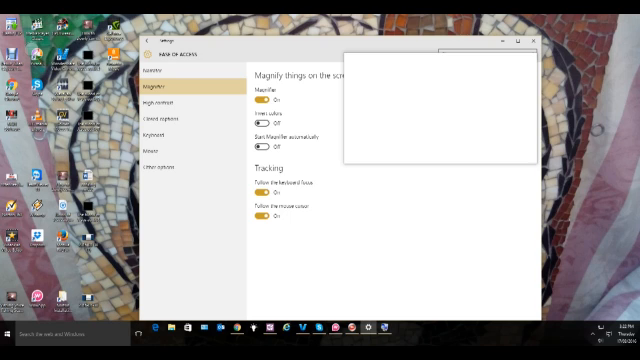
Step: Switch the Magnifier toggle off on its Ease of Access page
left_click(470, 52)
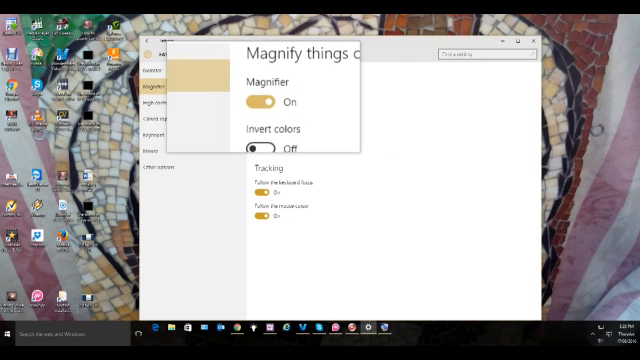
left_click(260, 100)
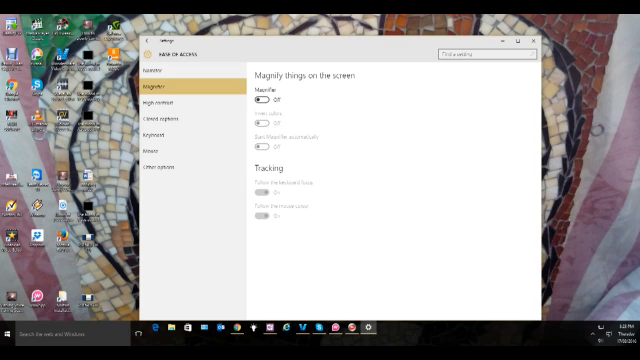
left_click(264, 102)
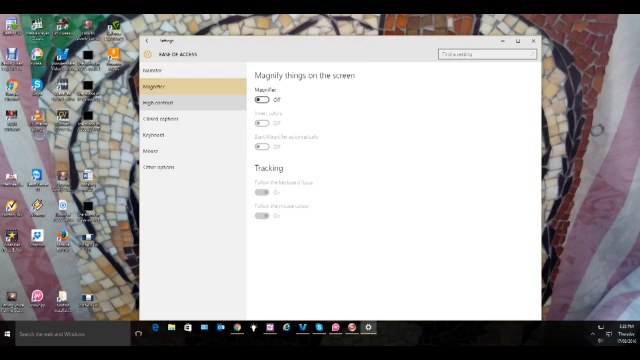
Step: Visit Narrator, return to Magnifier, then land on the Closed captions page
left_click(164, 78)
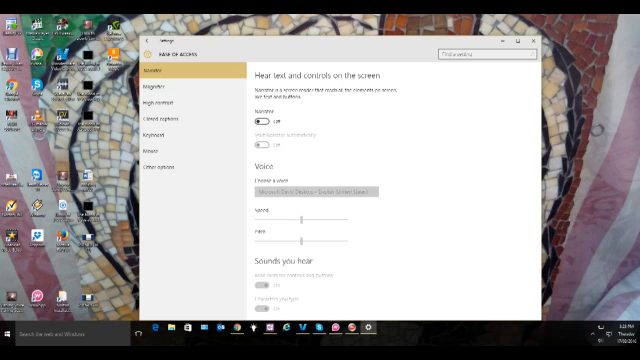
left_click(166, 94)
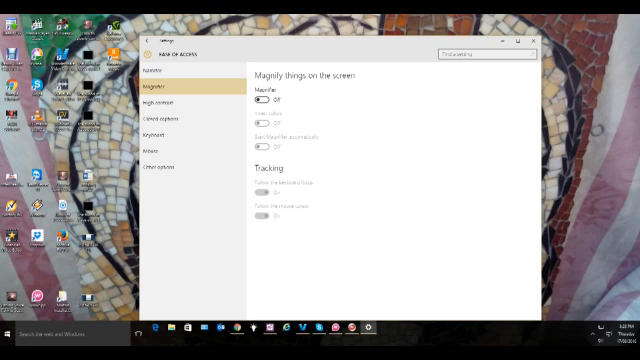
left_click(166, 130)
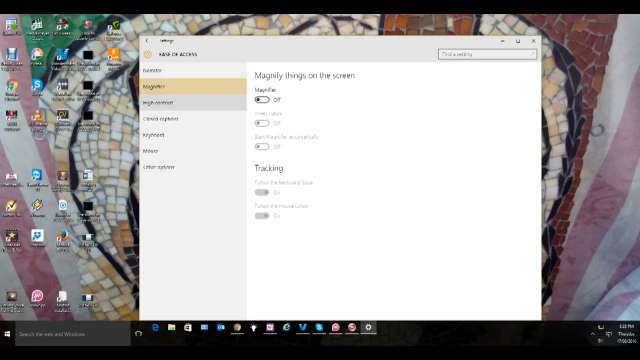
left_click(178, 124)
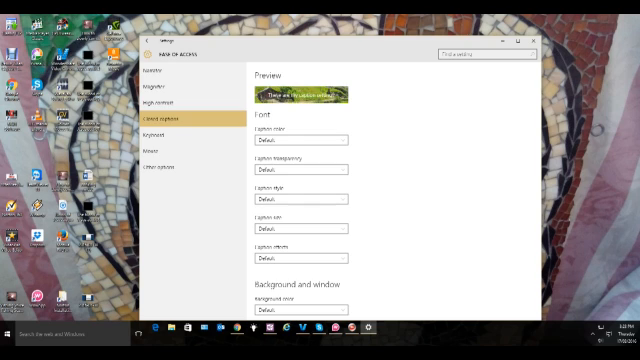
Step: Return to the Magnifier page and turn Magnifier back on with tracking enabled
left_click(164, 70)
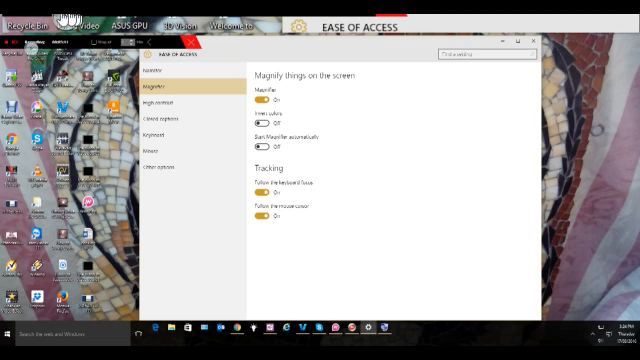
Step: Turn Magnifier off again and move to the Narrator page, scrolling its options
left_click(90, 20)
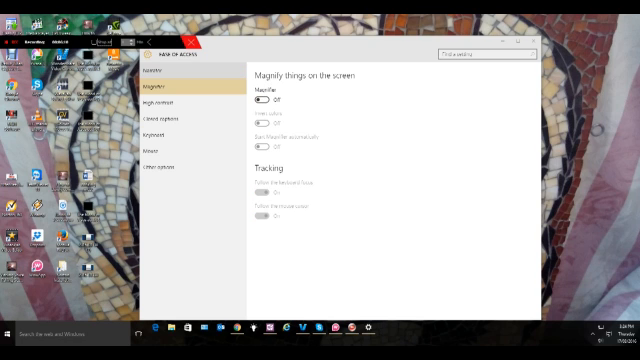
left_click(160, 76)
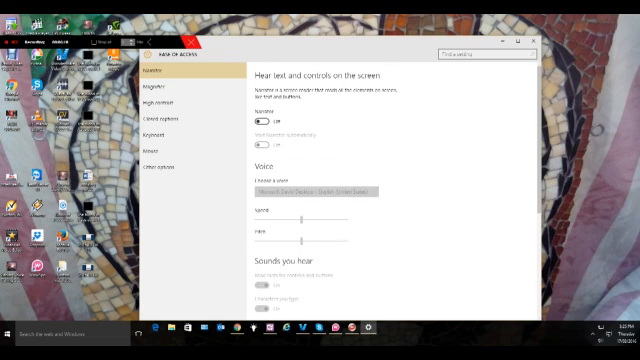
scroll("down", 3)
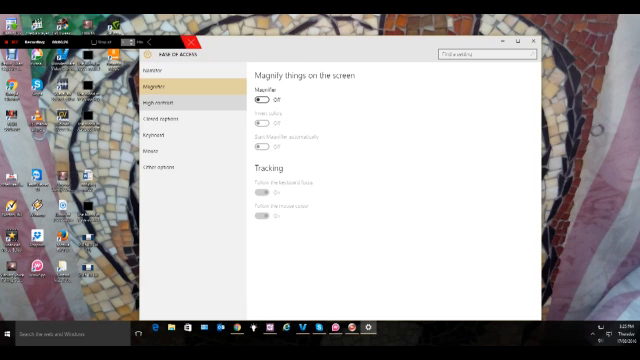
Step: Review High contrast and Closed captions, then land on the Keyboard accessibility page
left_click(168, 108)
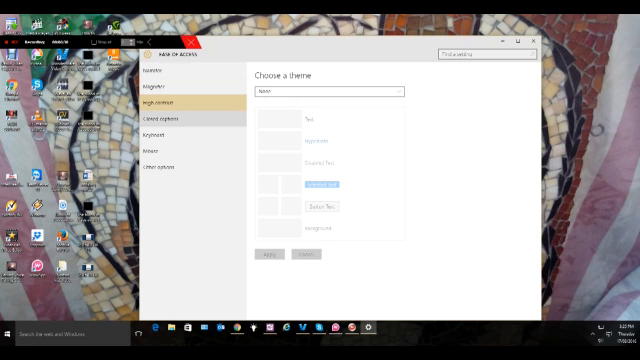
left_click(164, 124)
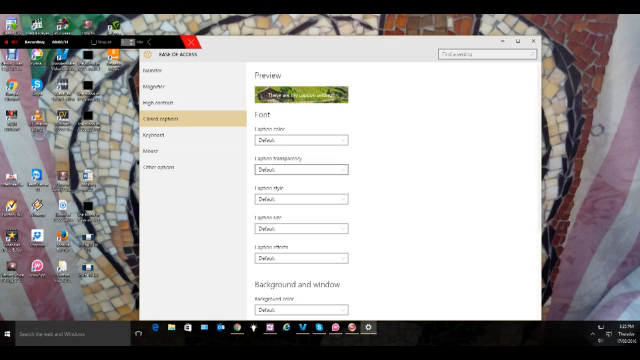
scroll("down", 3)
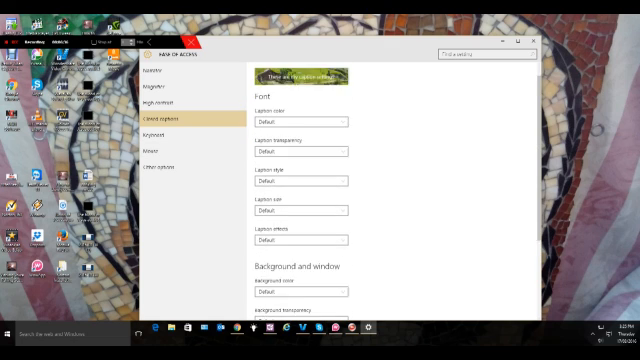
scroll("down", 3)
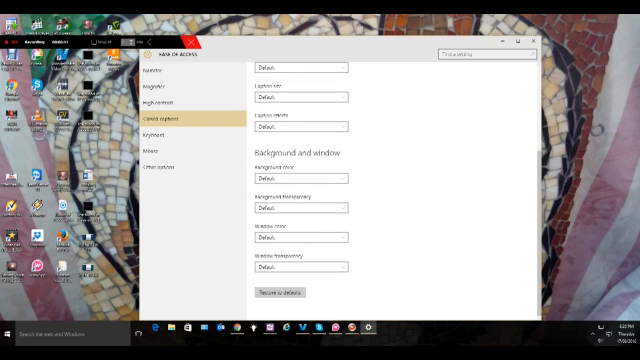
left_click(160, 128)
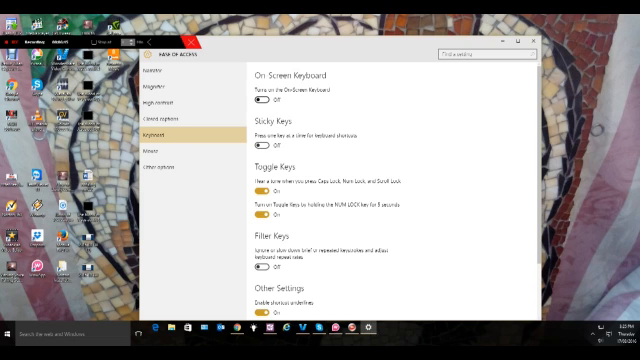
Step: Look over the Keyboard options and move on to the Mouse accessibility page
left_click(262, 96)
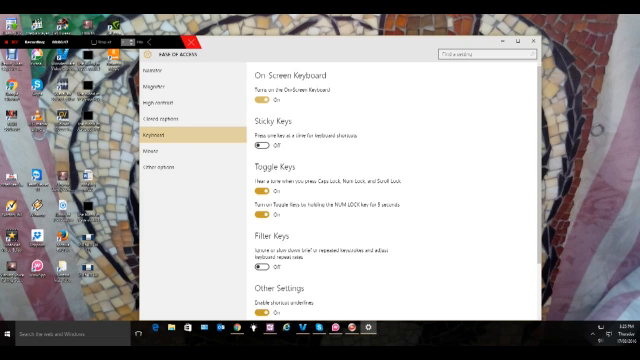
left_click(268, 100)
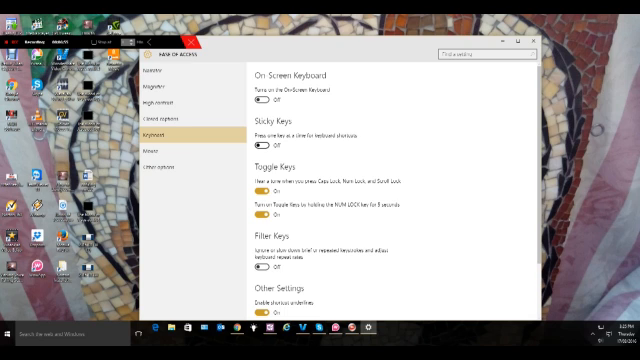
scroll("down", 3)
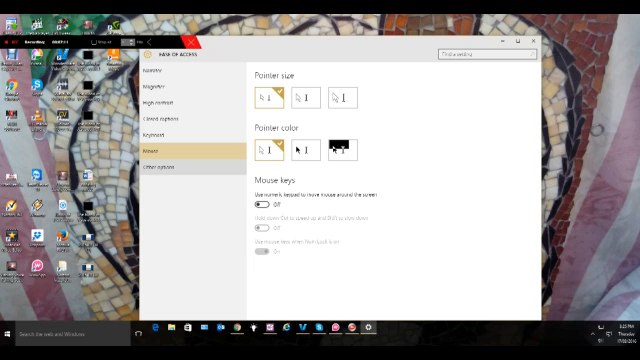
Step: Go back from Mouse to the Magnifier page, still showing Magnifier off
left_click(166, 164)
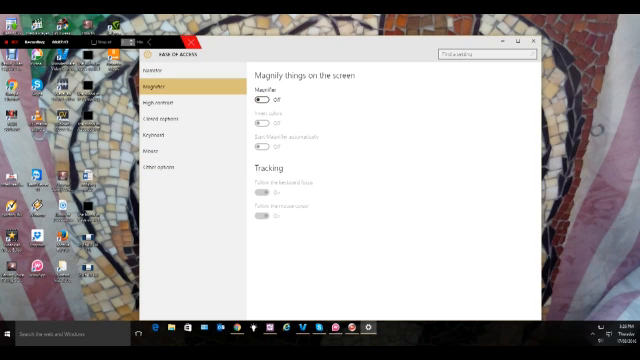
Step: Turn Magnifier on with tracking, then close Settings to leave the desktop showing
left_click(266, 102)
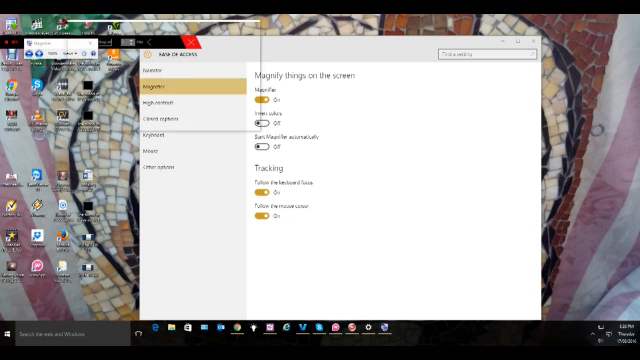
left_click(480, 52)
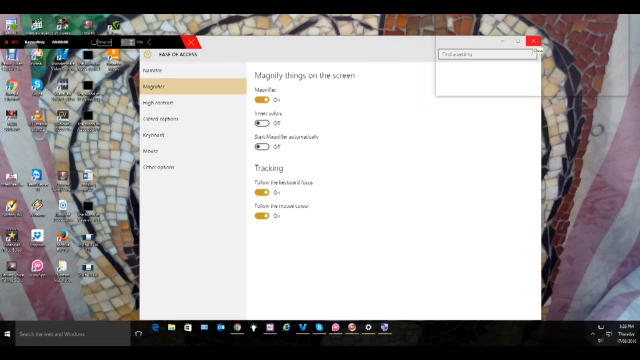
left_click(532, 48)
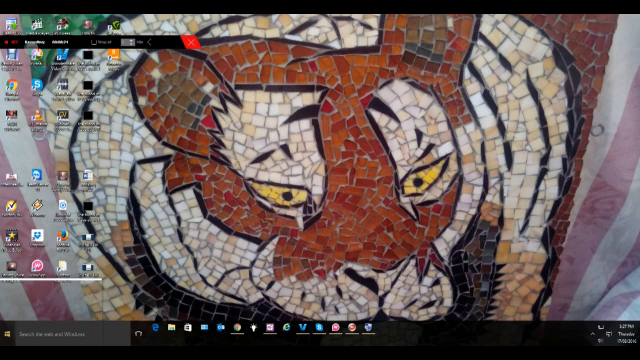
Step: Reopen Settings from Start and search 'ke' to list keyboard-related settings
left_click(12, 332)
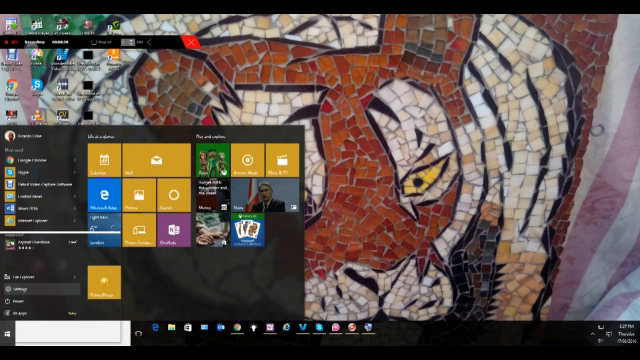
left_click(14, 288)
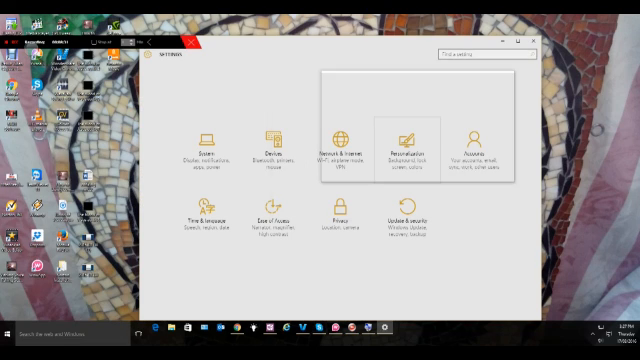
left_click(492, 52)
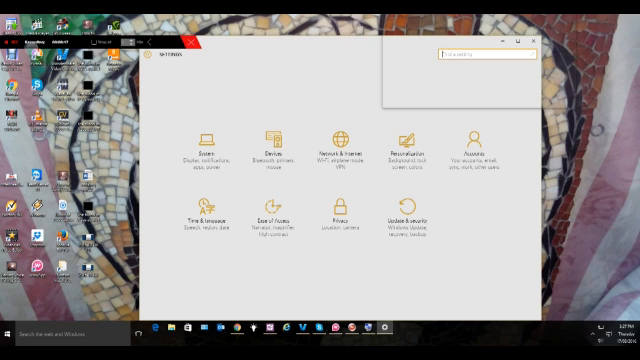
type("keyboard")
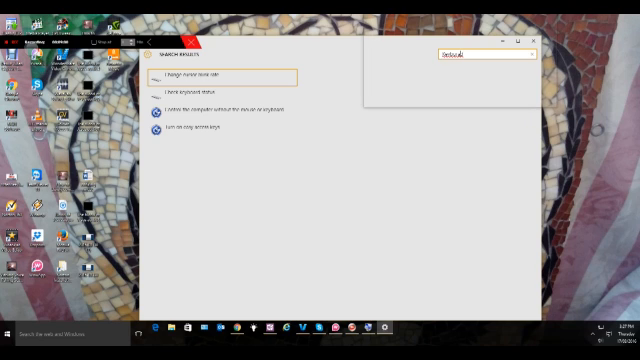
Step: Return via a search result to the Ease of Access Magnifier page, Magnifier still on
right_click(480, 56)
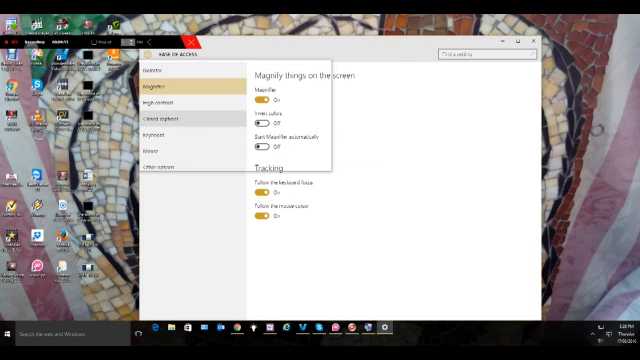
Step: Switch Magnifier off and close Settings, leaving the desktop
left_click(264, 102)
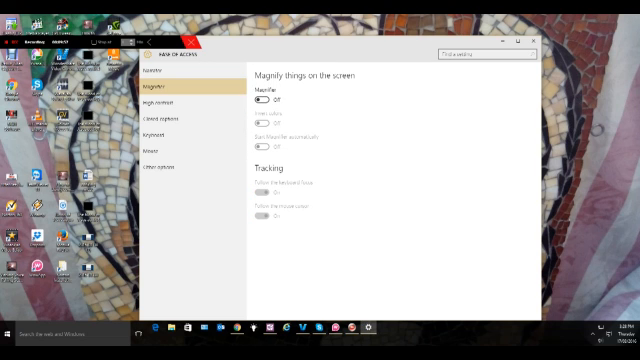
left_click(536, 40)
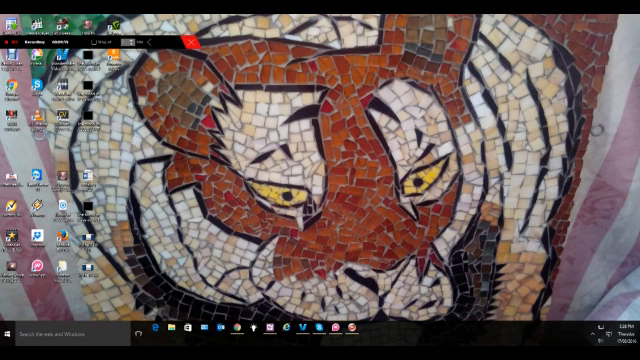